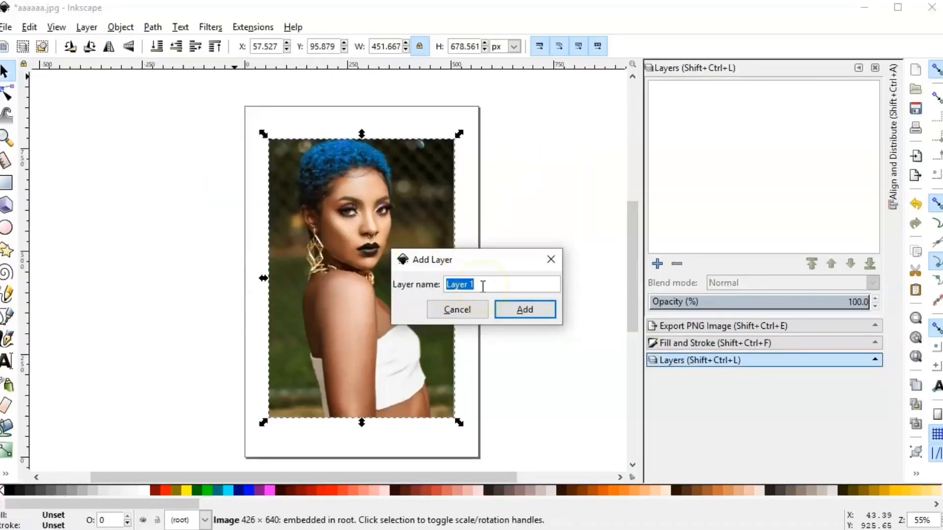
- Create a new layer named 'pic' to hold the portrait photo
type("pic")
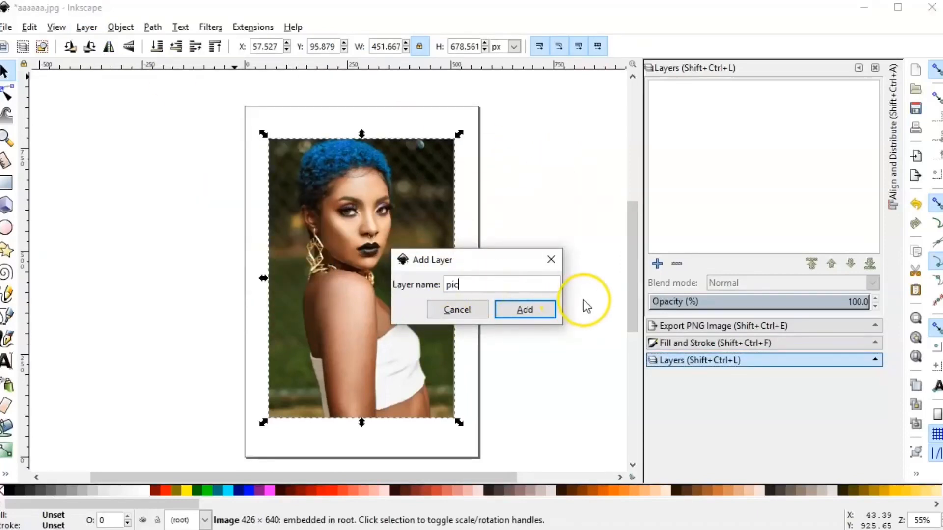
left_click(524, 309)
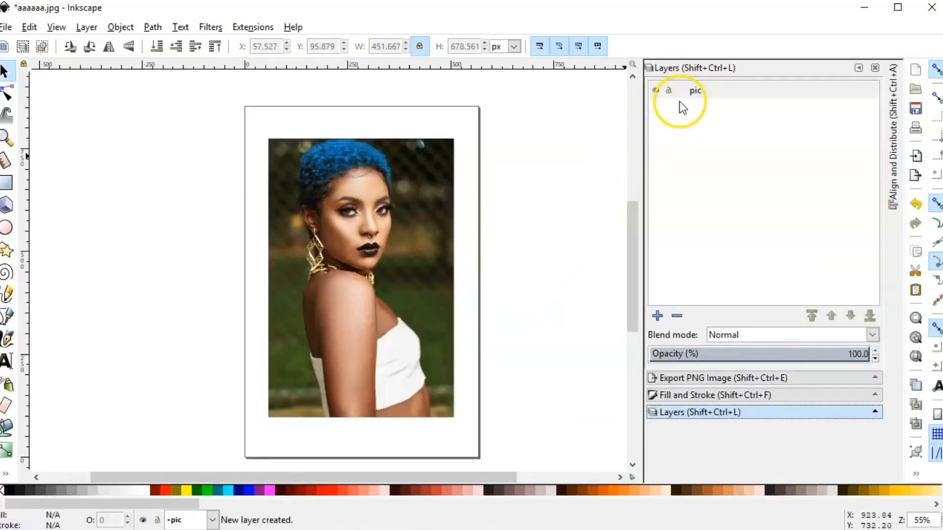
left_click(694, 91)
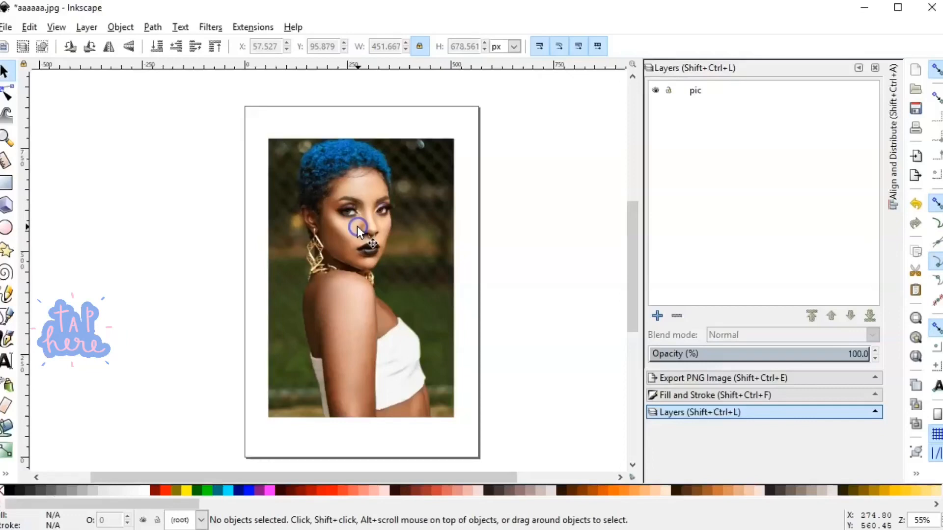
mouse_move(271, 298)
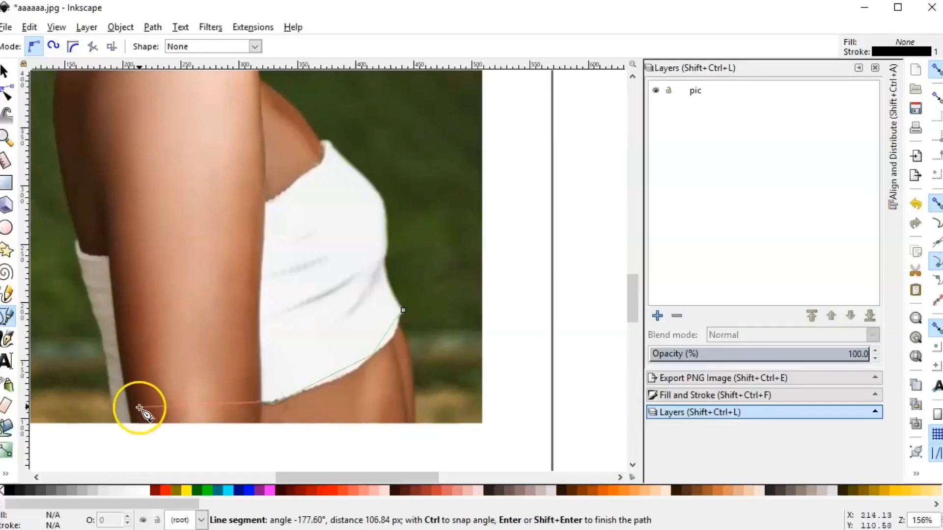
mouse_move(117, 415)
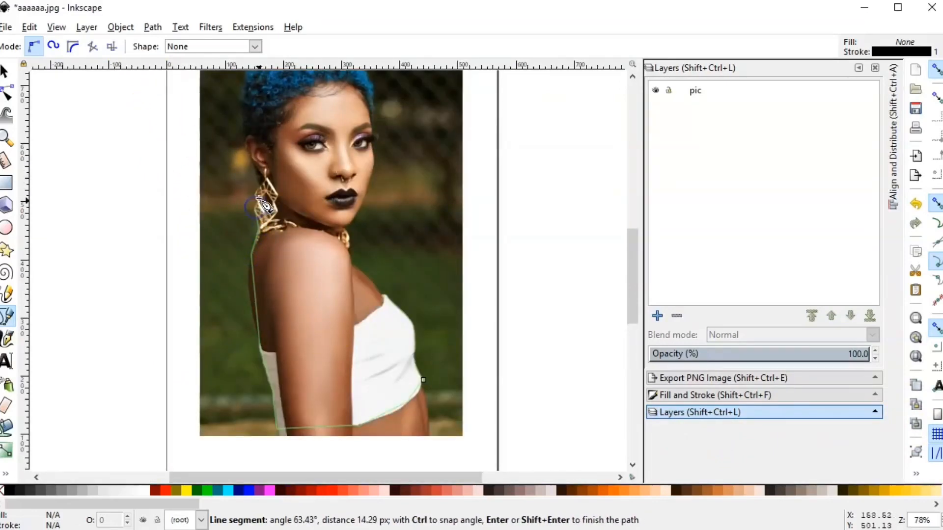
- Place Bezier outline points around the hair and beside the neck of the figure
scroll("down", 3)
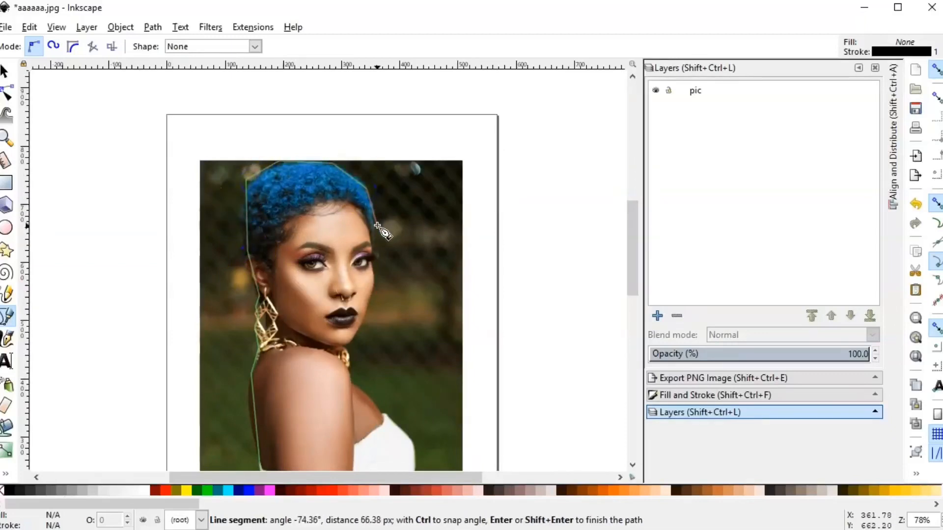
left_click(382, 271)
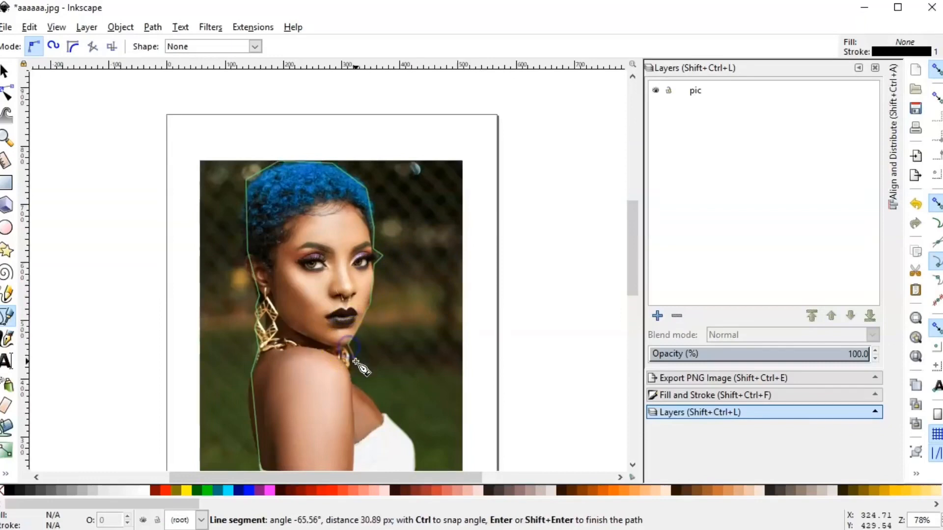
left_click(415, 436)
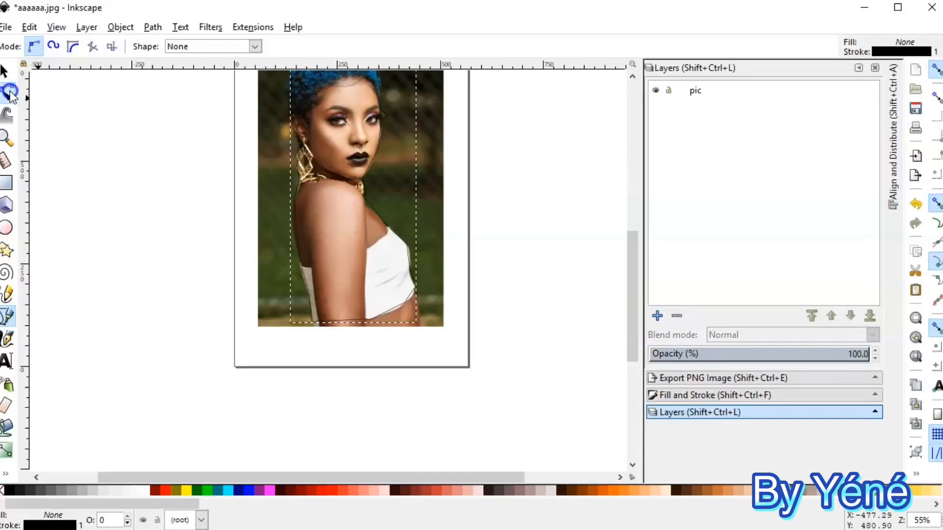
- Reshape nodes so the outline follows the top's lower and side edges
left_click(8, 95)
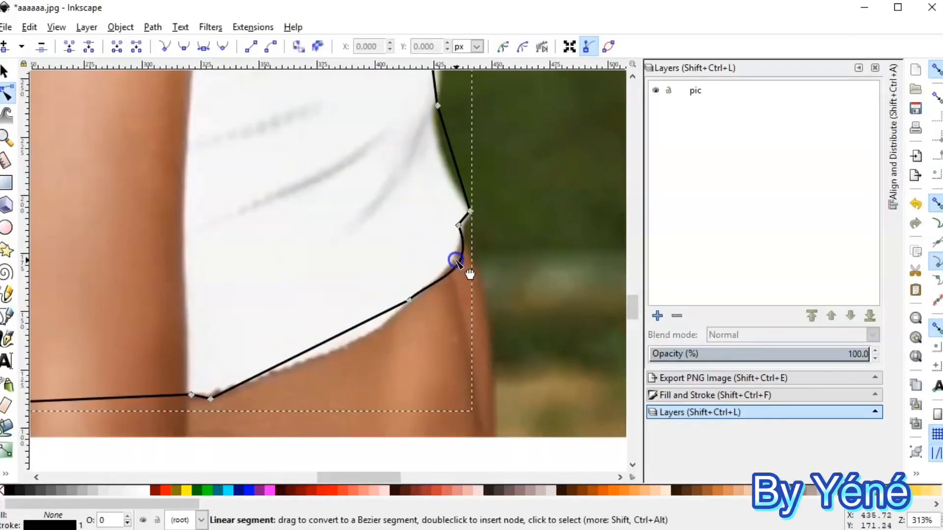
left_click_drag(455, 260, 468, 228)
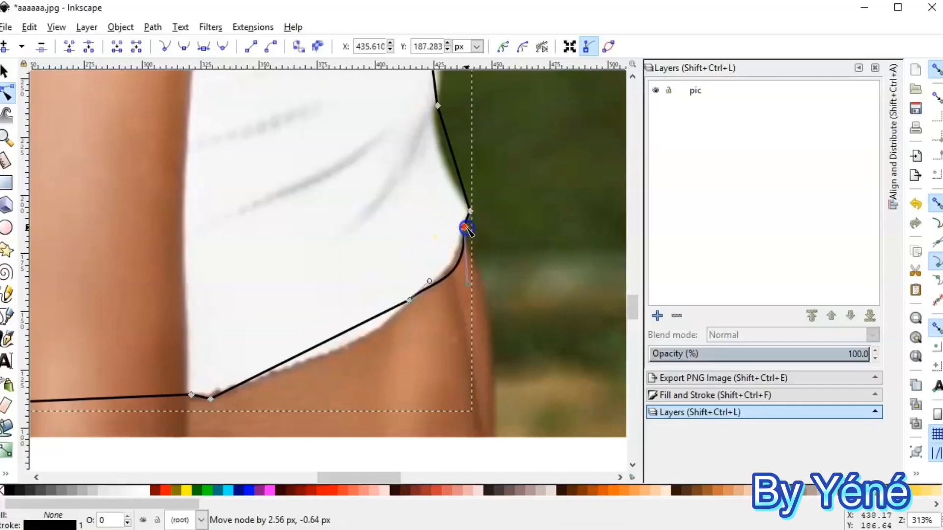
left_click_drag(468, 228, 412, 306)
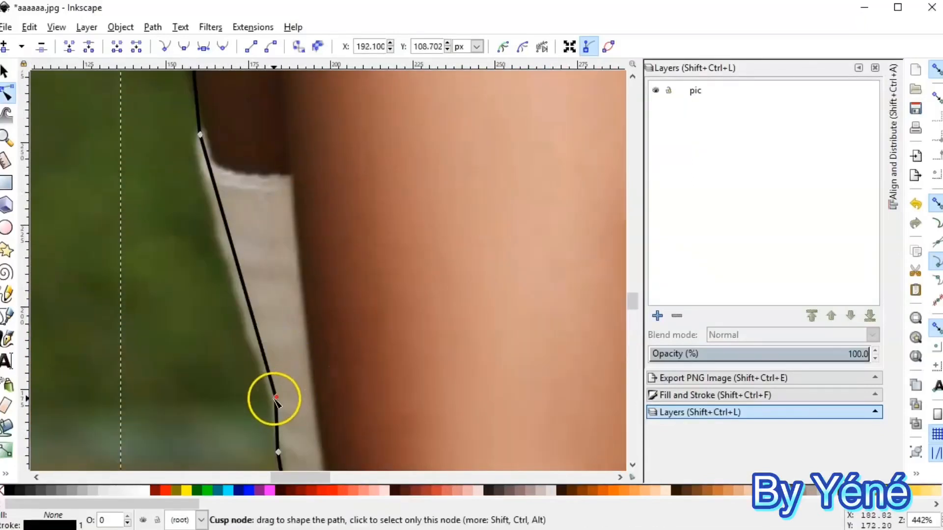
left_click_drag(276, 397, 223, 260)
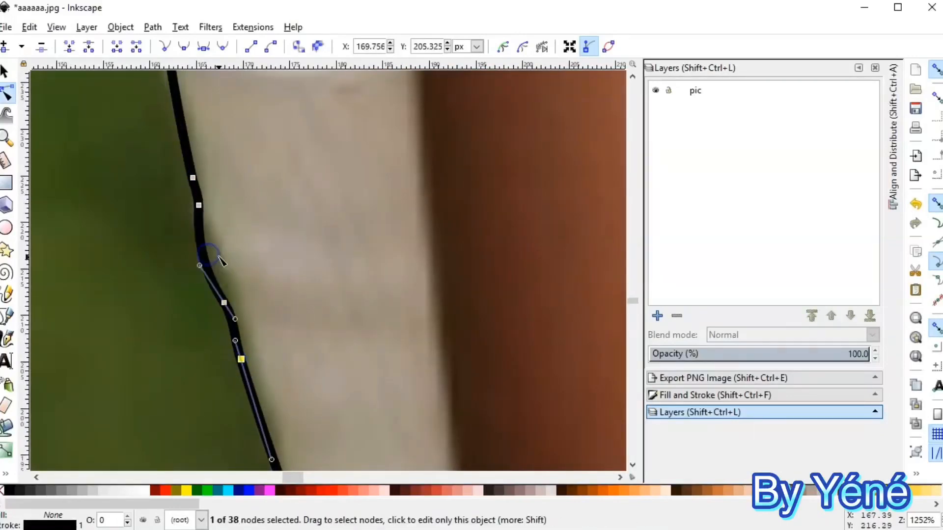
- Fit the outline to the shoulder's edge and around the eyelashes
scroll("down", 3)
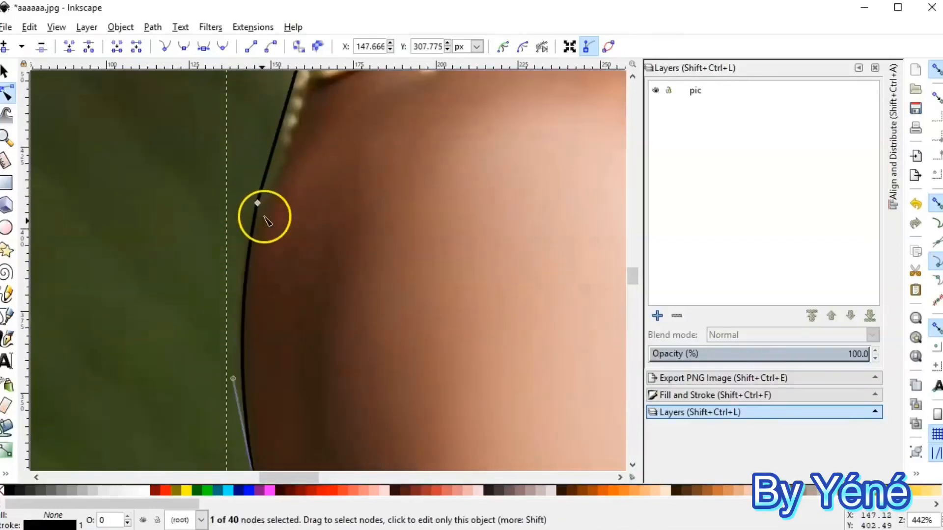
left_click_drag(257, 203, 265, 191)
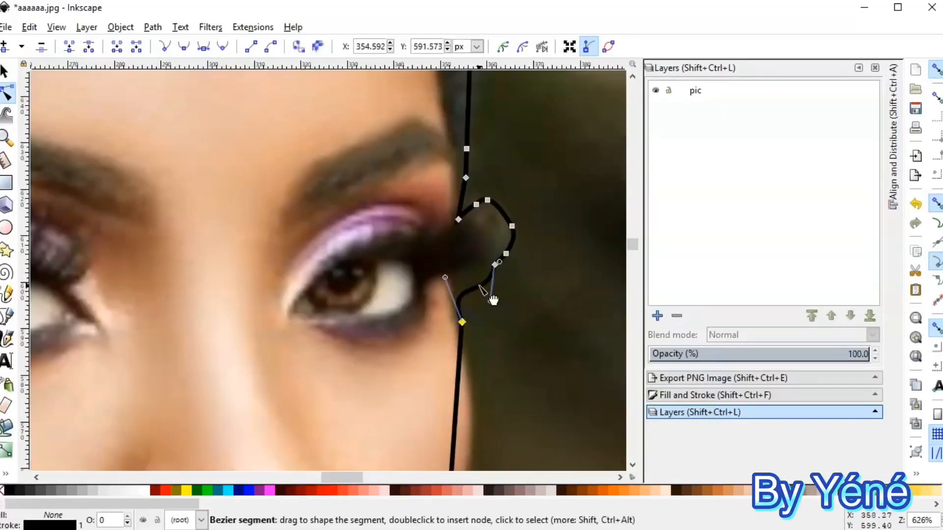
left_click_drag(461, 322, 468, 319)
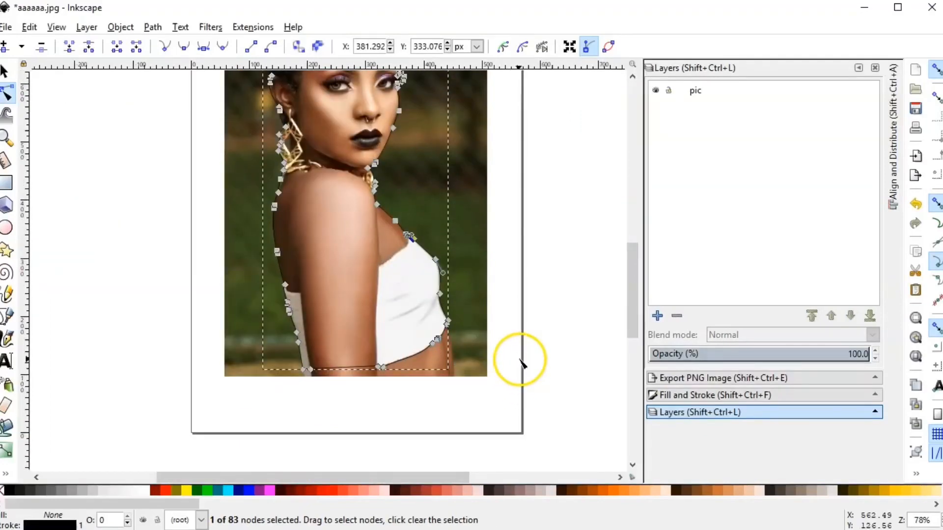
mouse_move(352, 253)
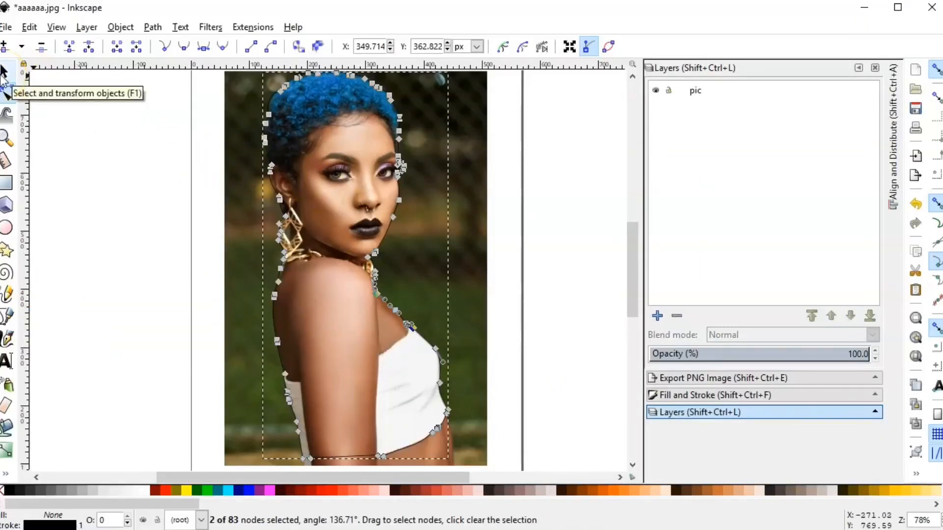
- Combine the traced outline into one path, then select it together with the photo
left_click(8, 71)
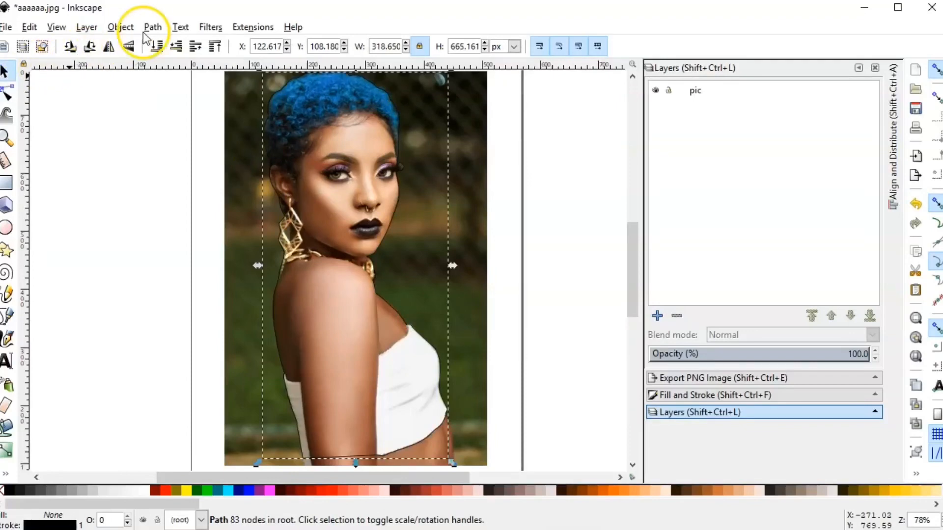
left_click(152, 27)
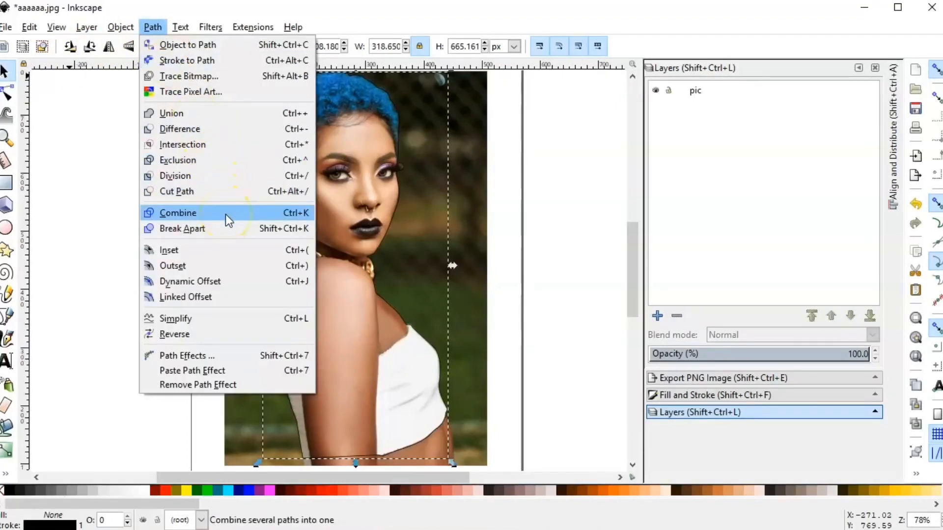
left_click(178, 213)
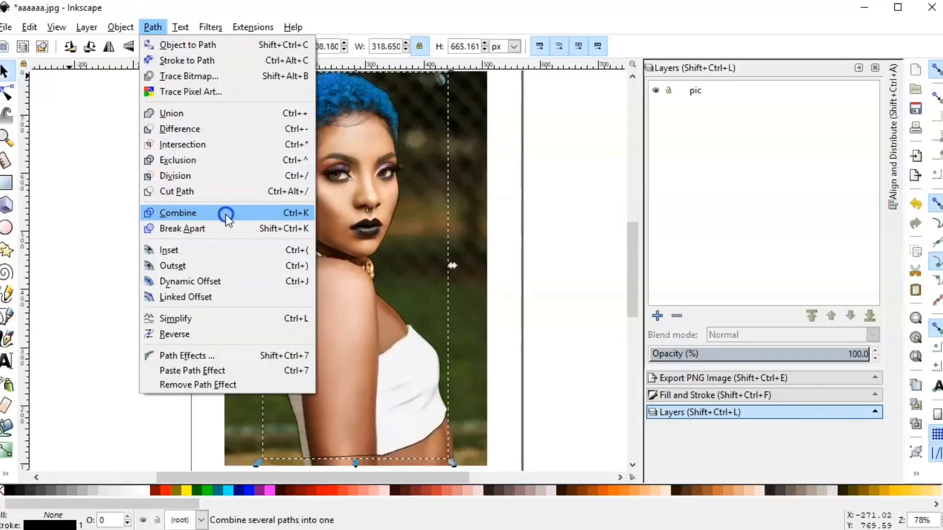
left_click(177, 212)
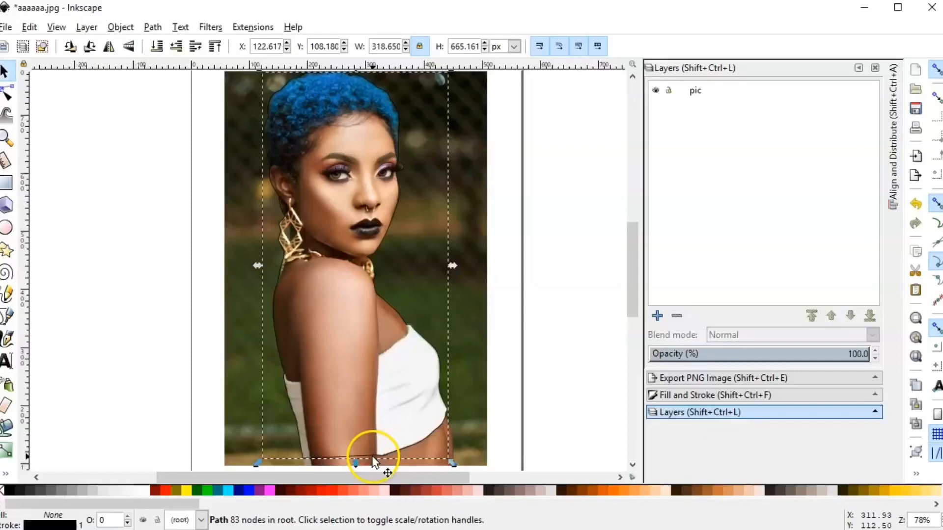
left_click_drag(373, 461, 584, 454)
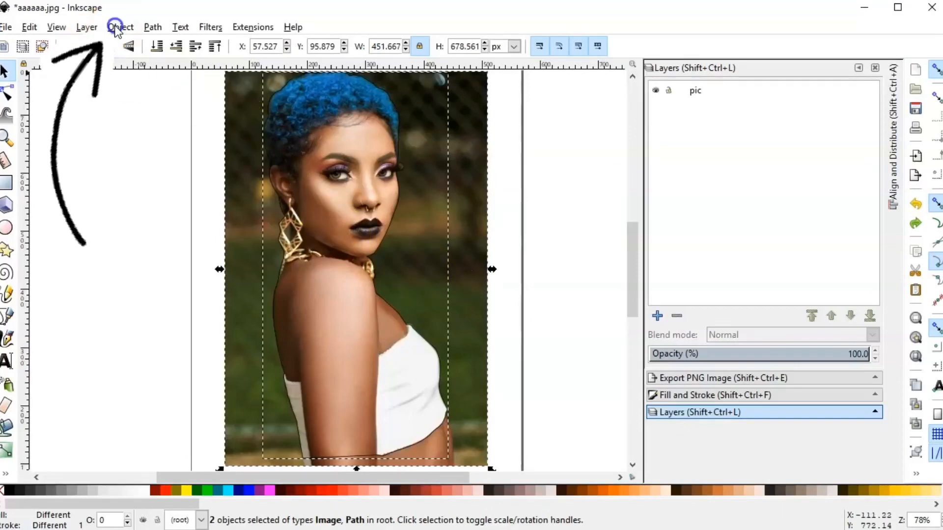
- Apply Object > Clip > Set to clip the photo to the outline
left_click(121, 27)
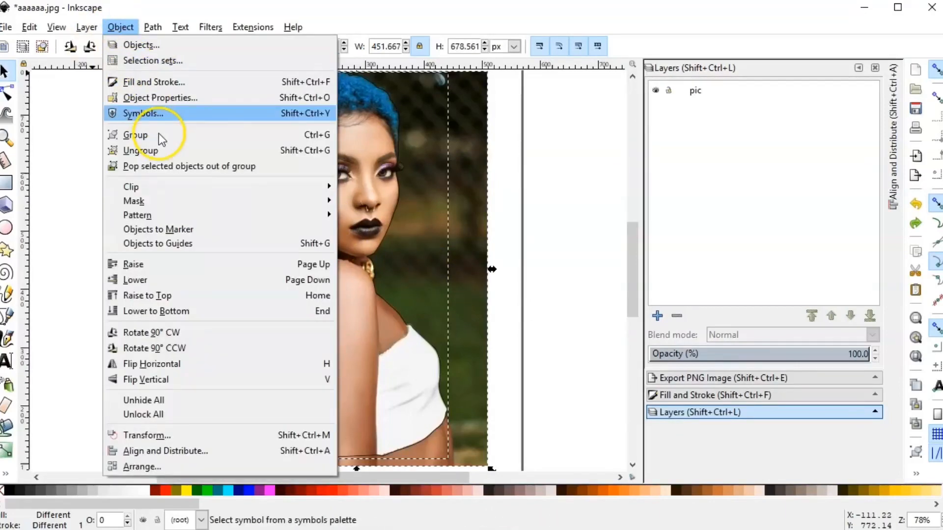
mouse_move(131, 186)
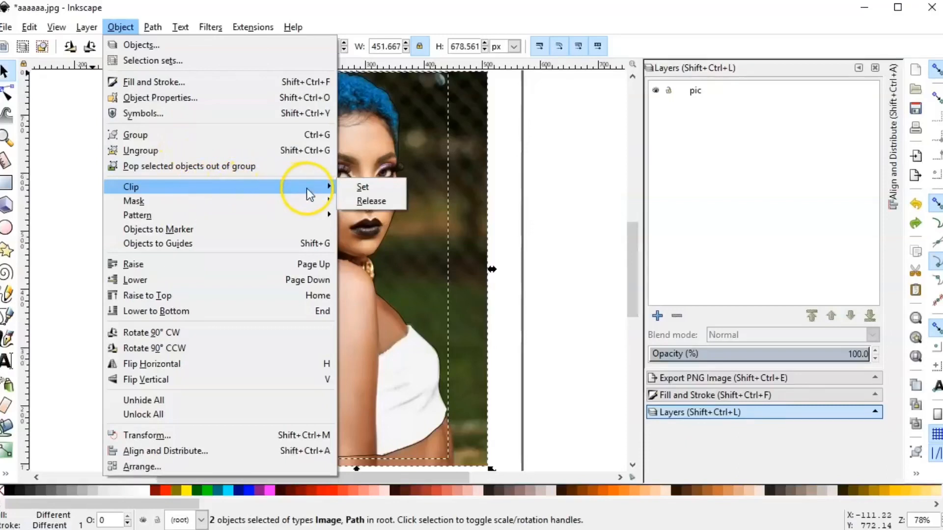
mouse_move(362, 187)
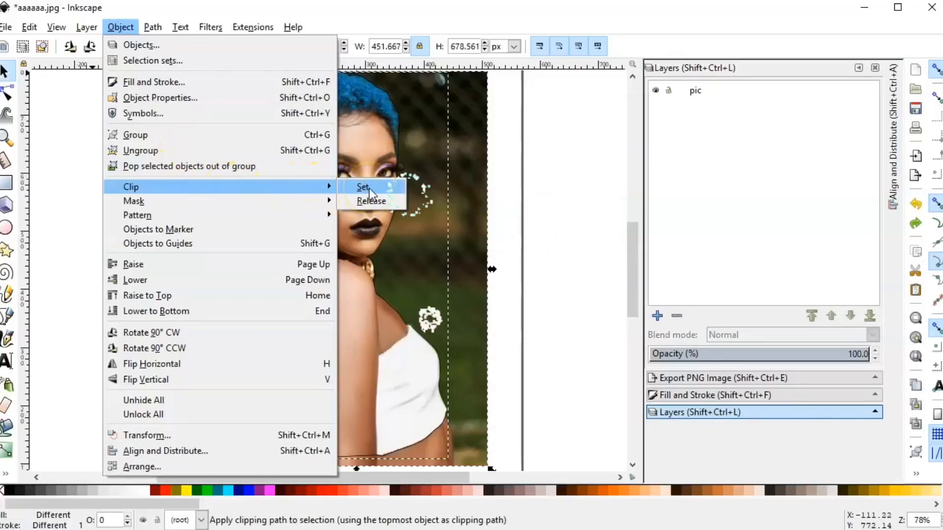
left_click(363, 187)
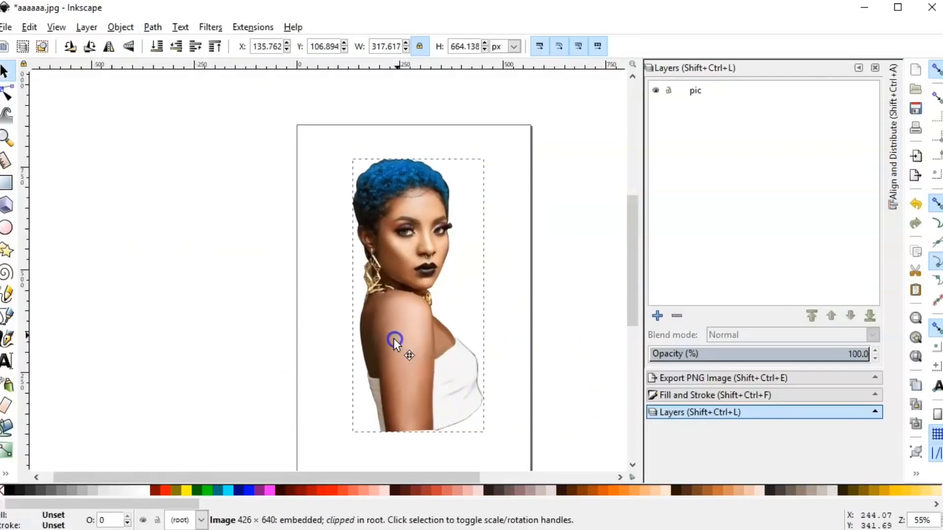
left_click_drag(396, 340, 472, 388)
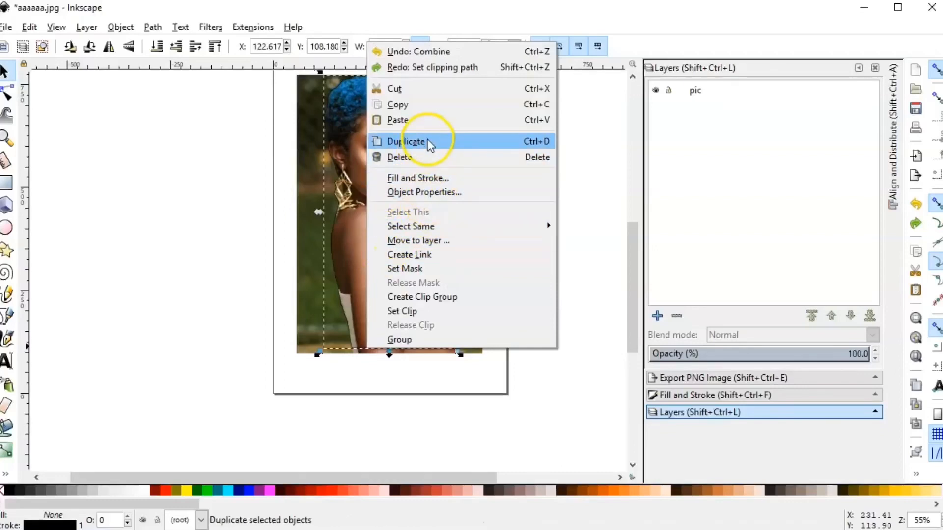
- Duplicate the traced outline and move the copy to the right of the page
left_click(406, 141)
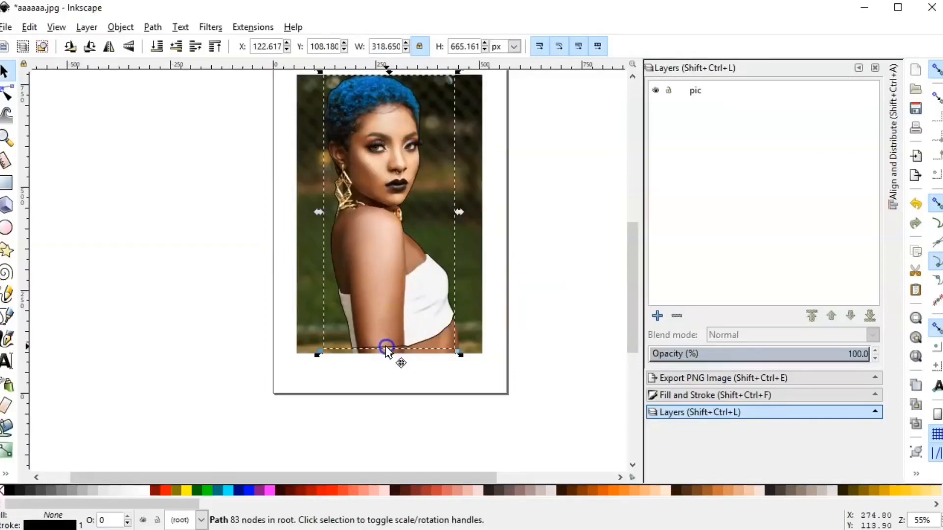
left_click_drag(386, 348, 605, 358)
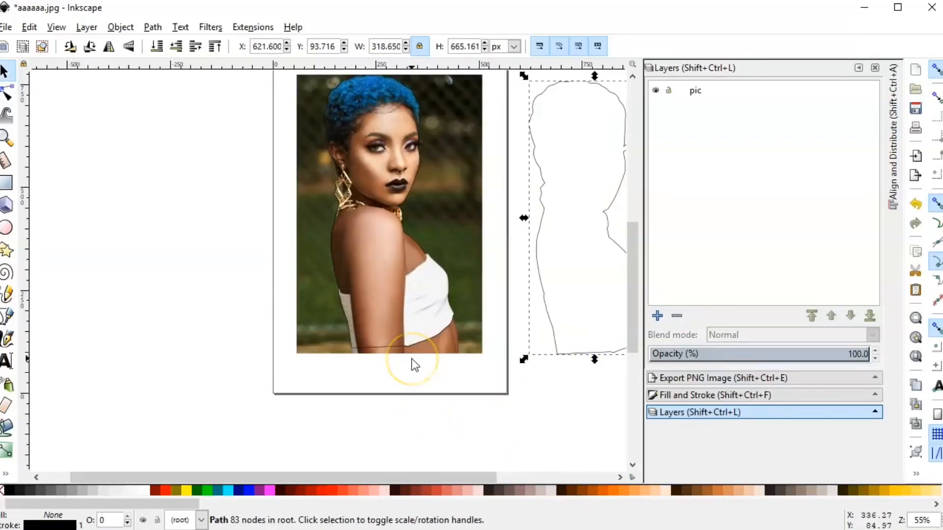
- Select the photo with the original outline and clip it via Object > Clip > Set
left_click_drag(413, 361, 544, 355)
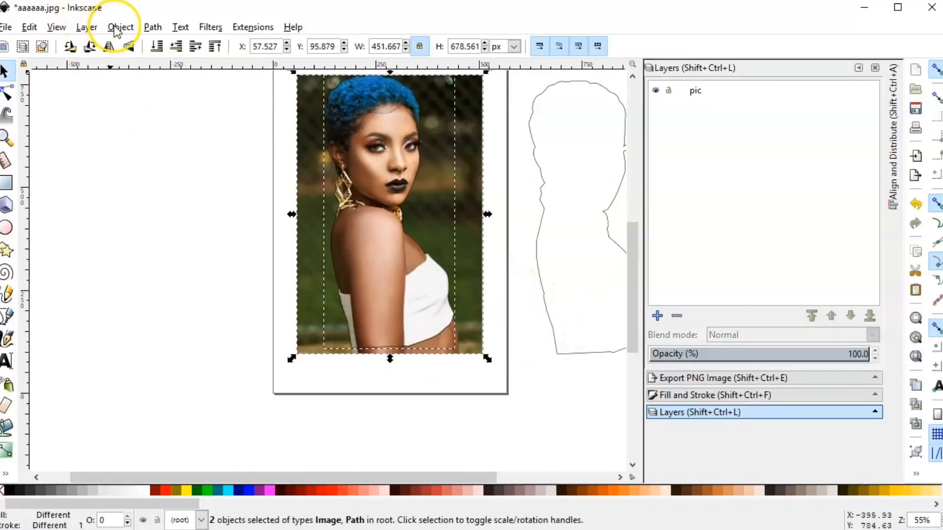
left_click(120, 27)
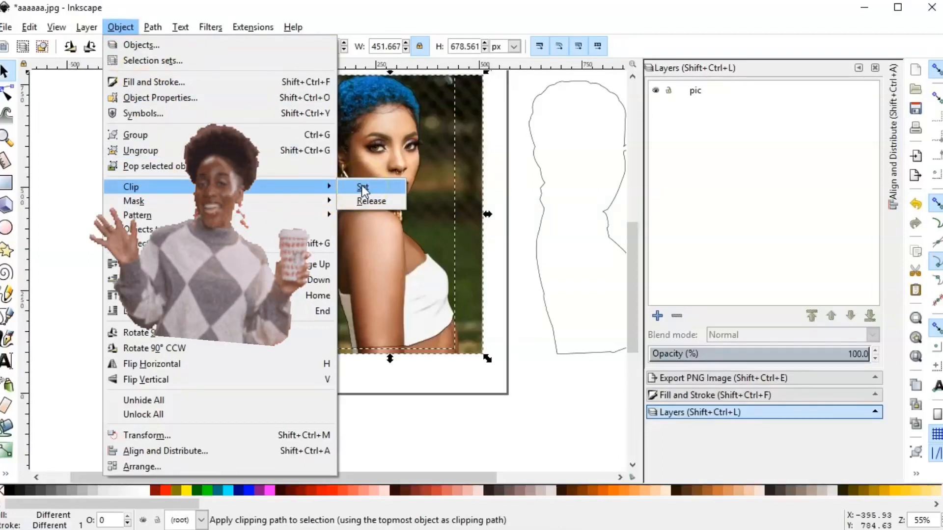
left_click(363, 188)
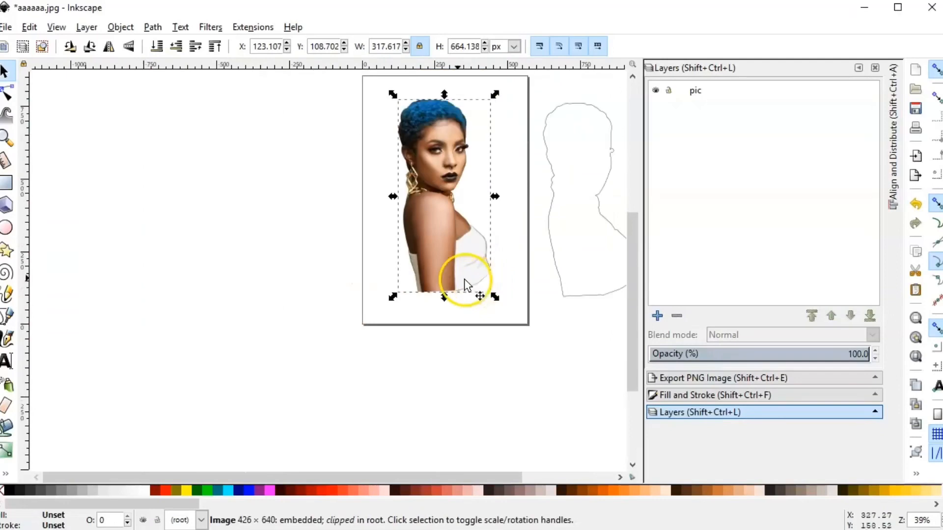
mouse_move(570, 303)
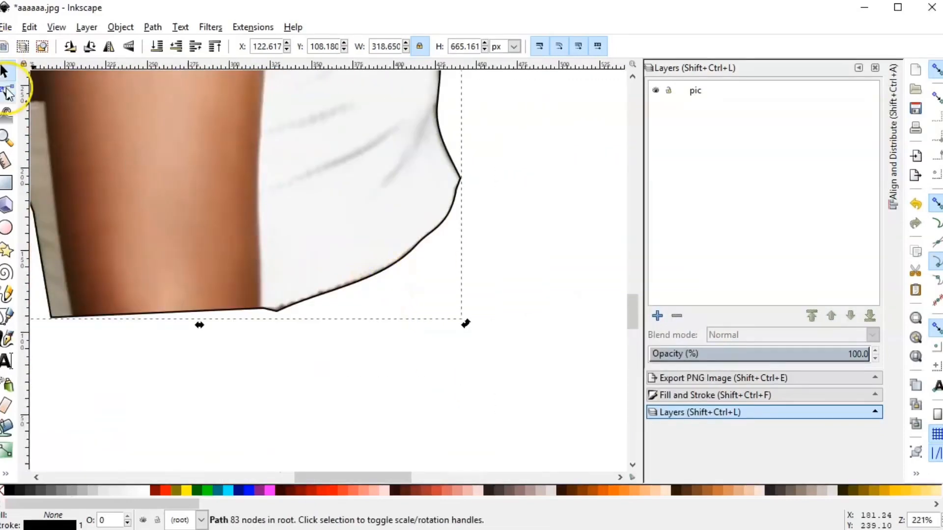
- Edit the spare outline's nodes and show its stroke style settings in Fill and Stroke
left_click(9, 95)
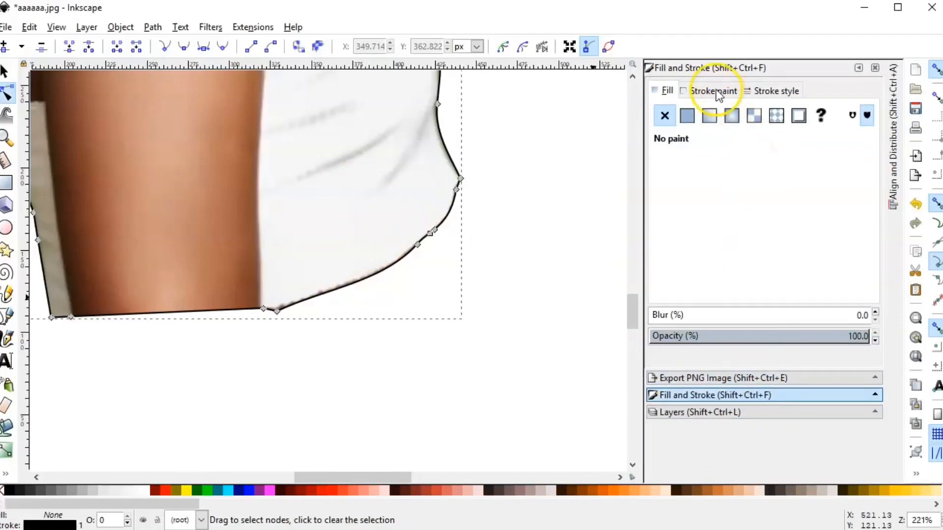
left_click(776, 90)
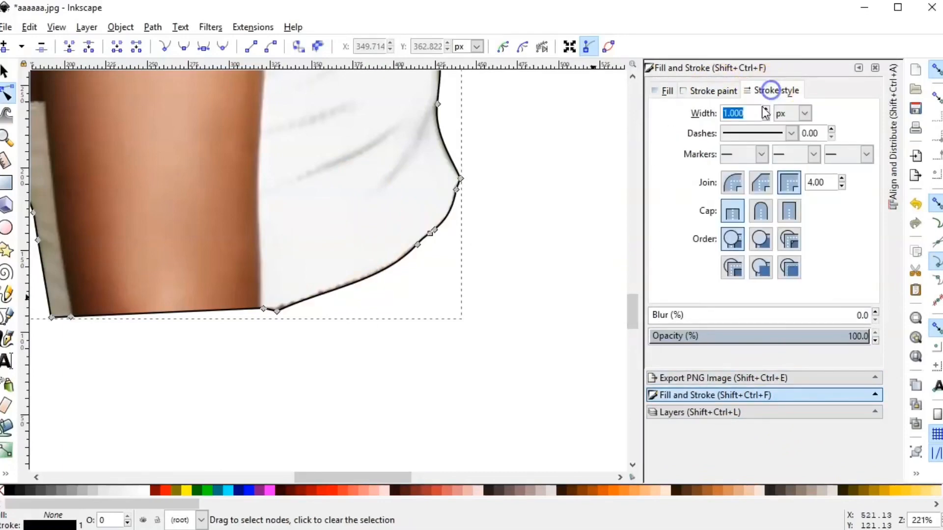